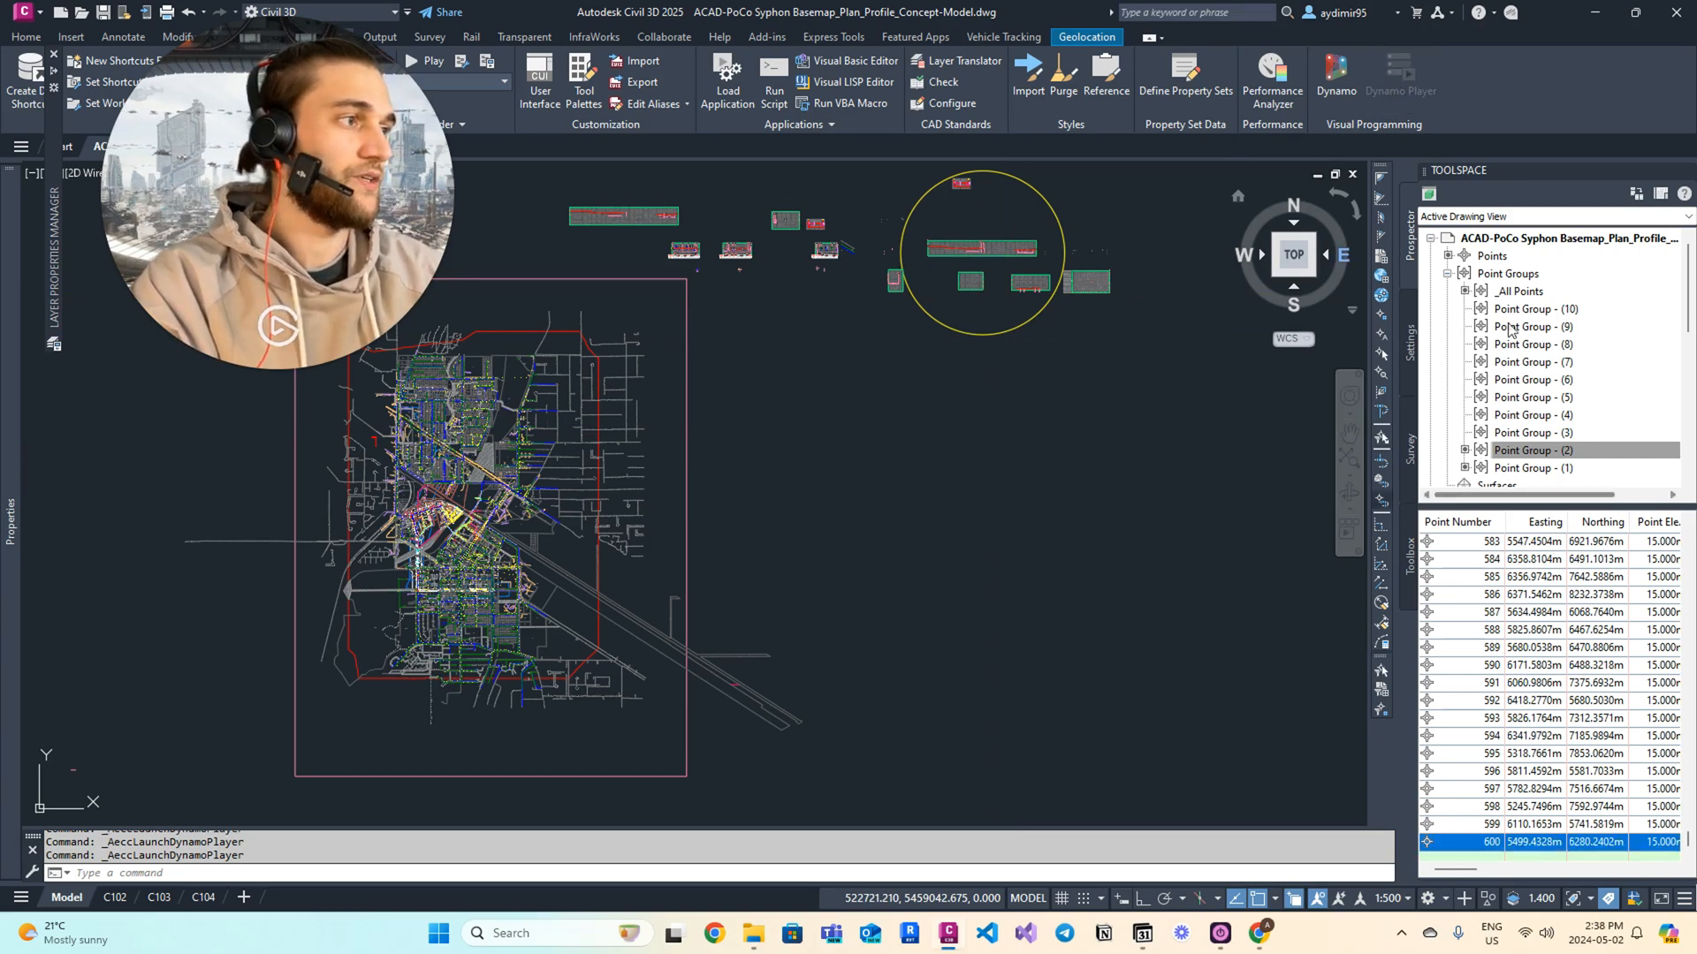
Run Multiple-Point_Groupts-to-CSV to Sheet1, then scroll the Excel sheet to inspect exported points
click(1335, 76)
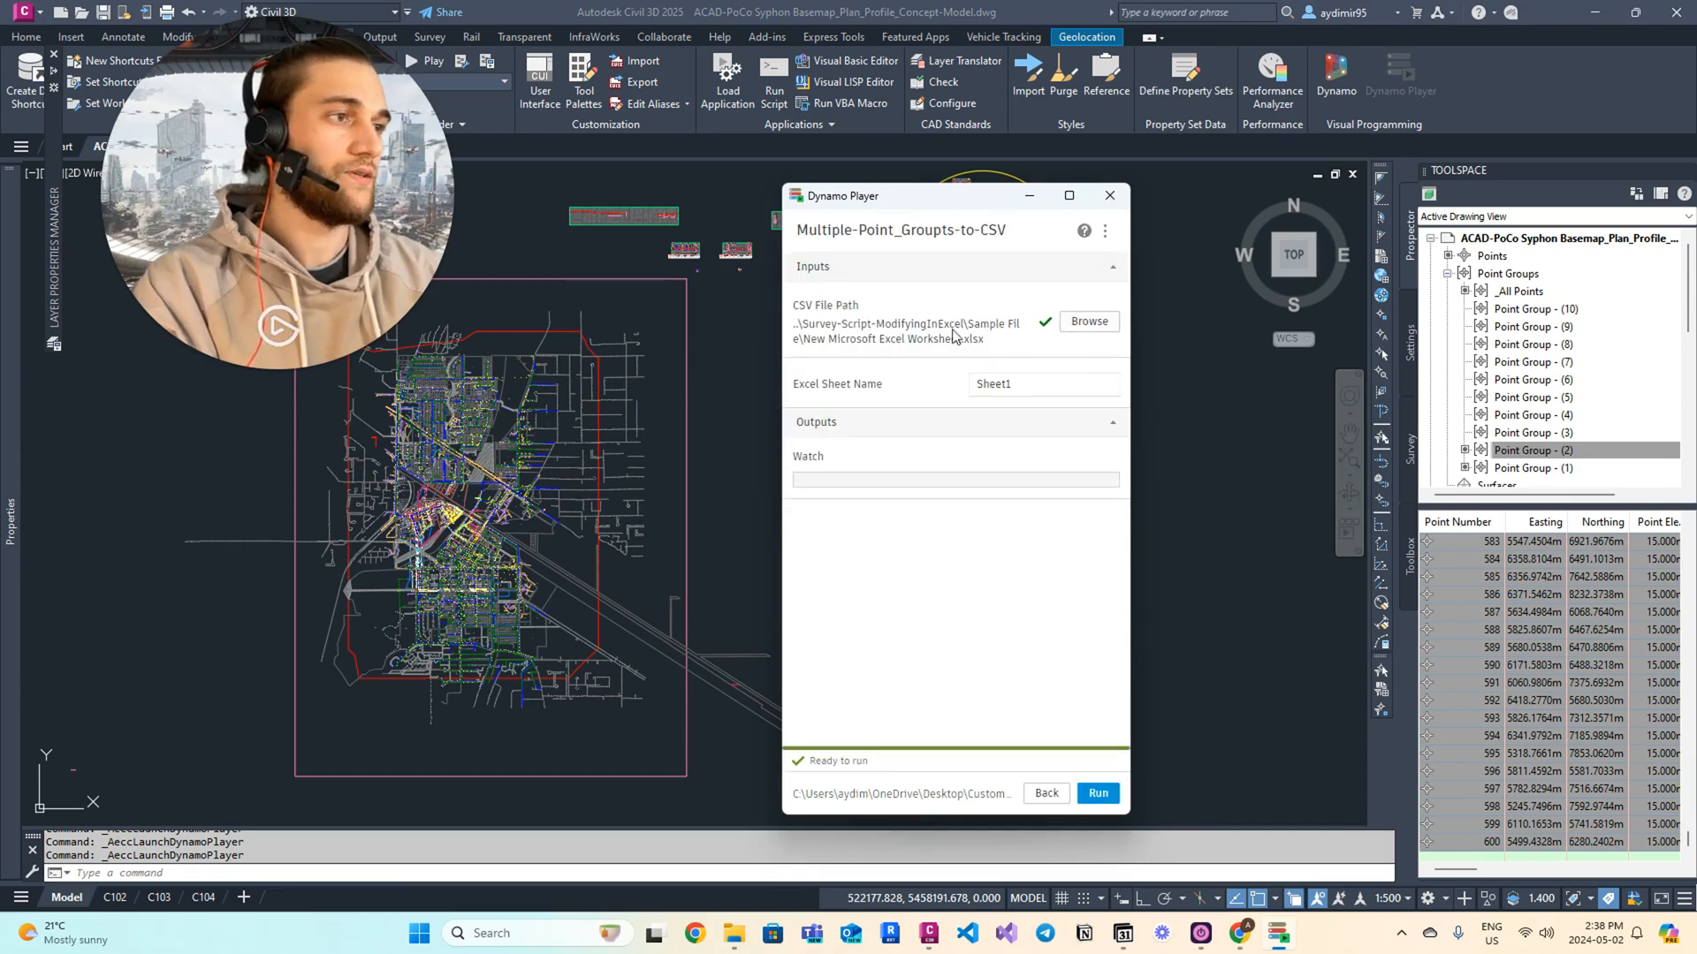
click(1088, 321)
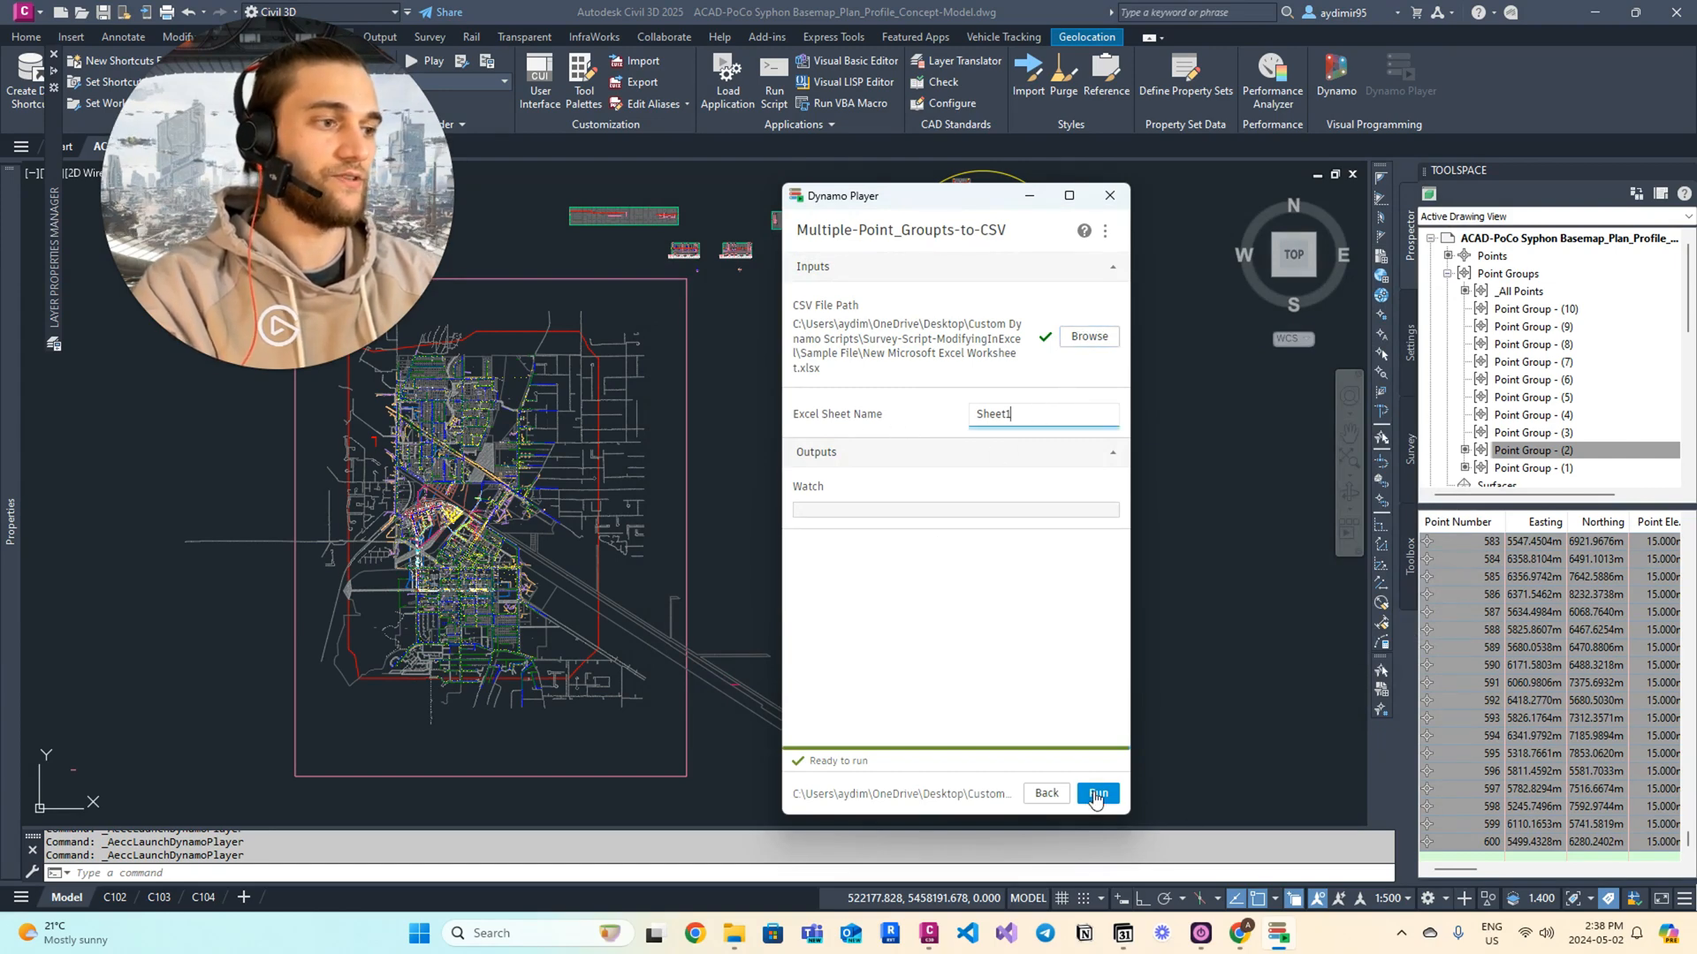
click(1096, 794)
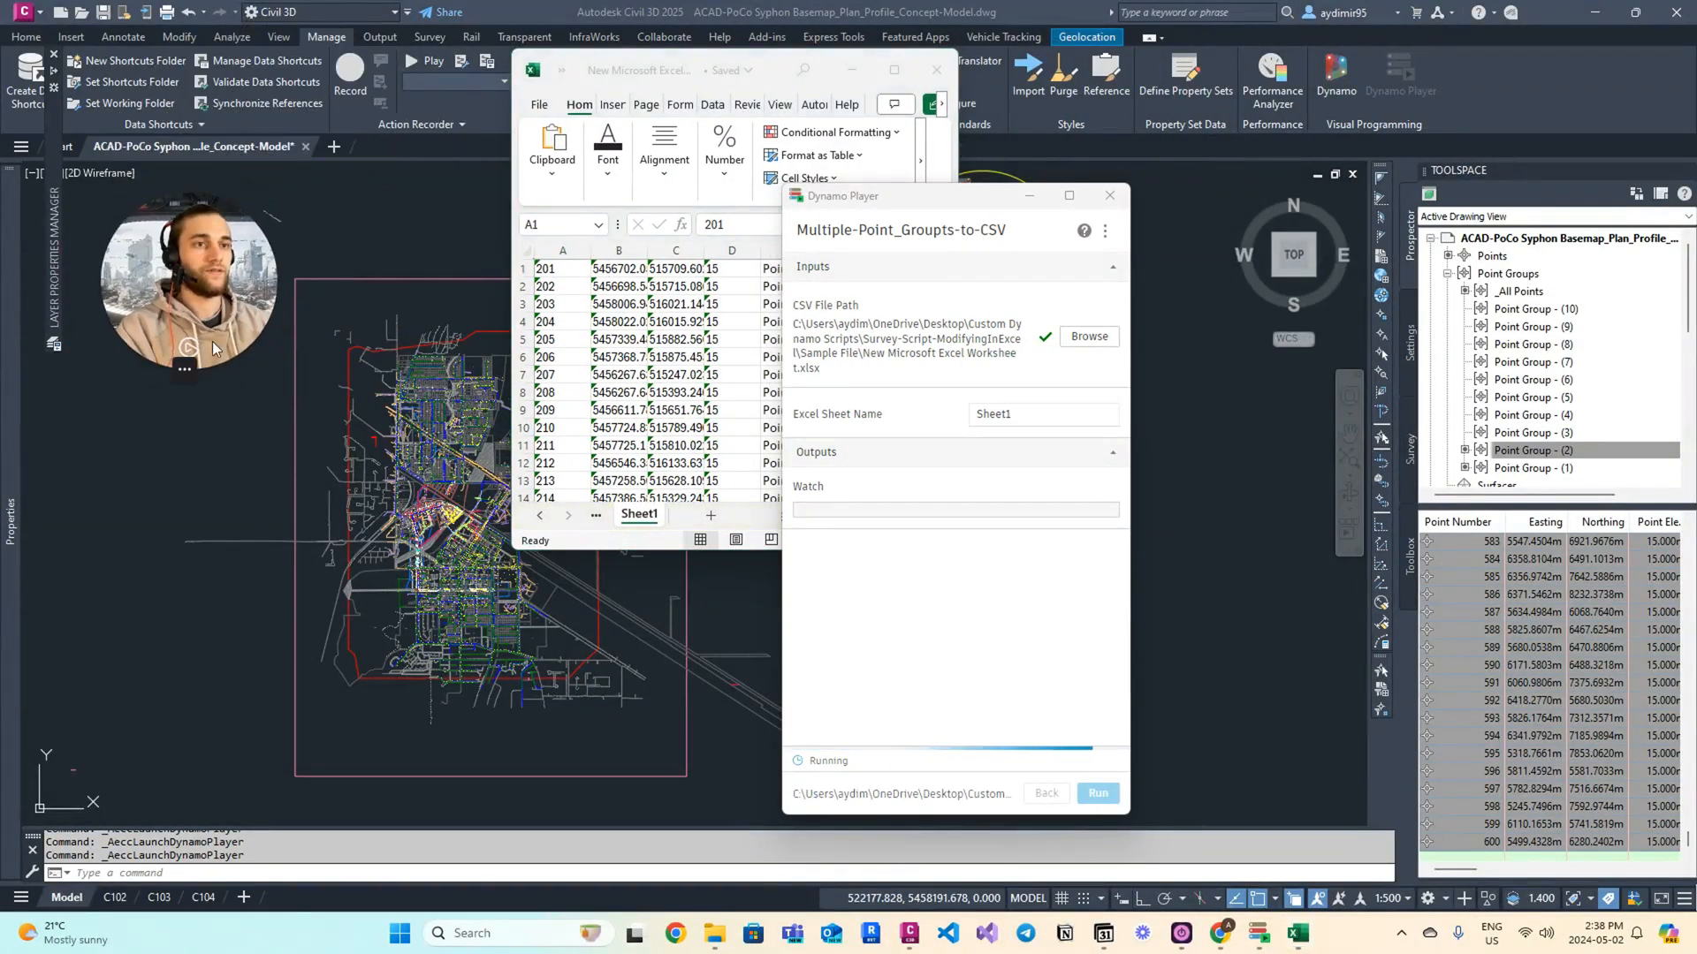
click(1095, 793)
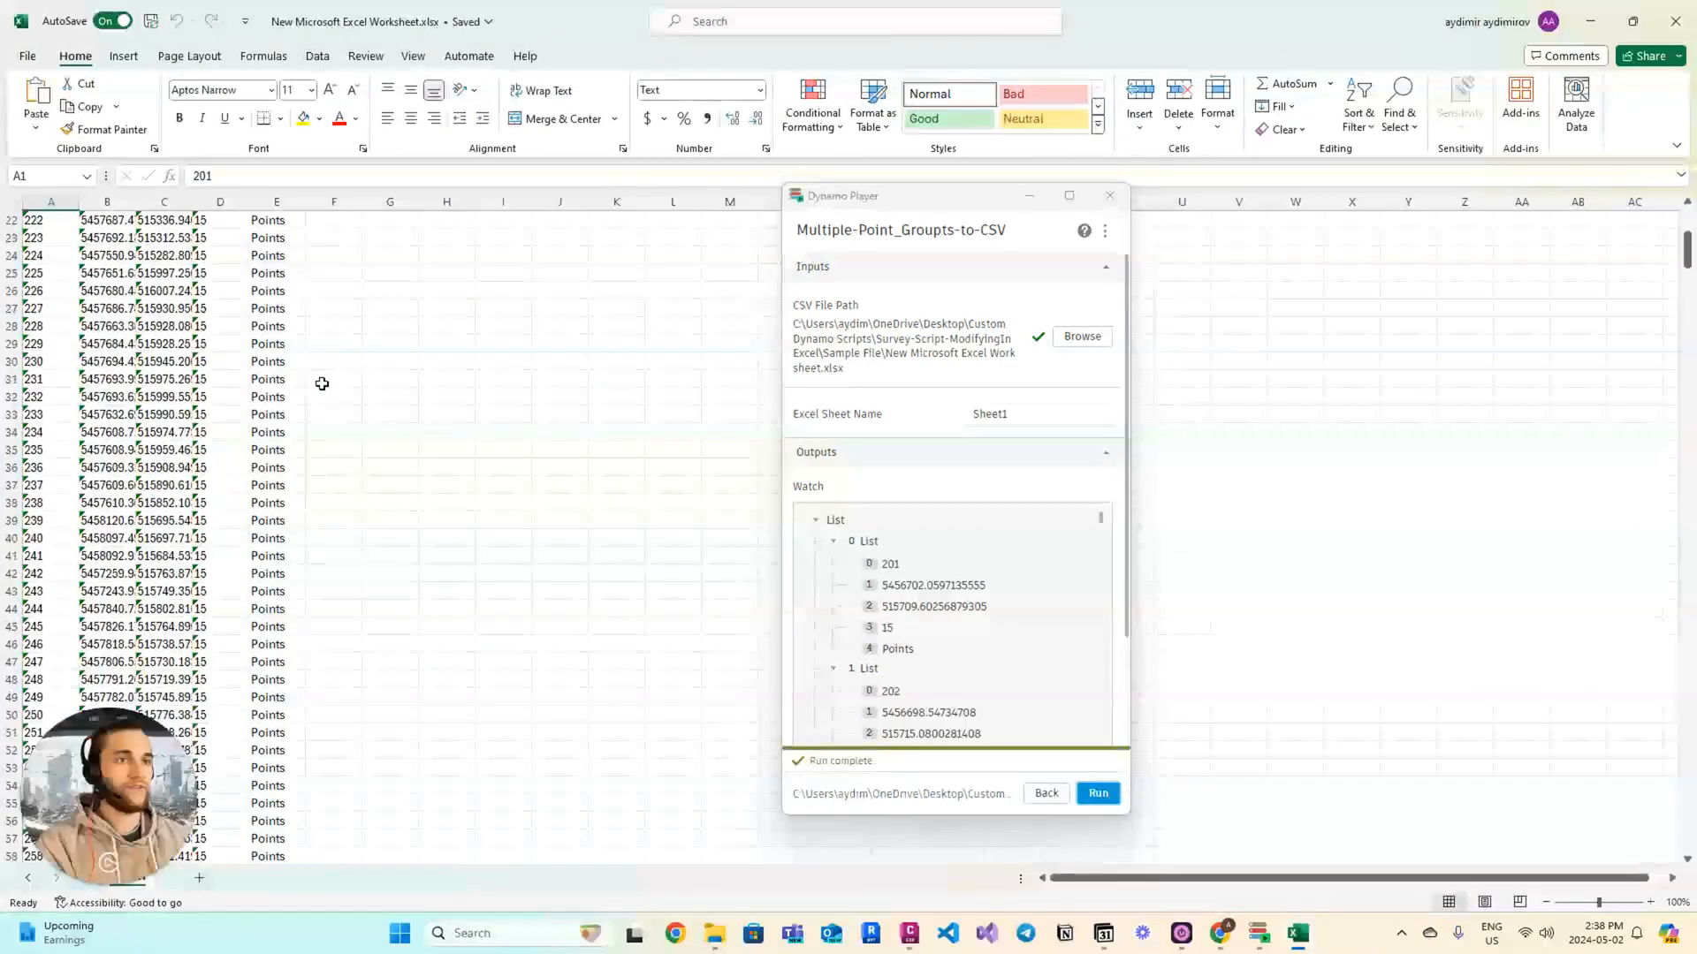
scroll(down, 3)
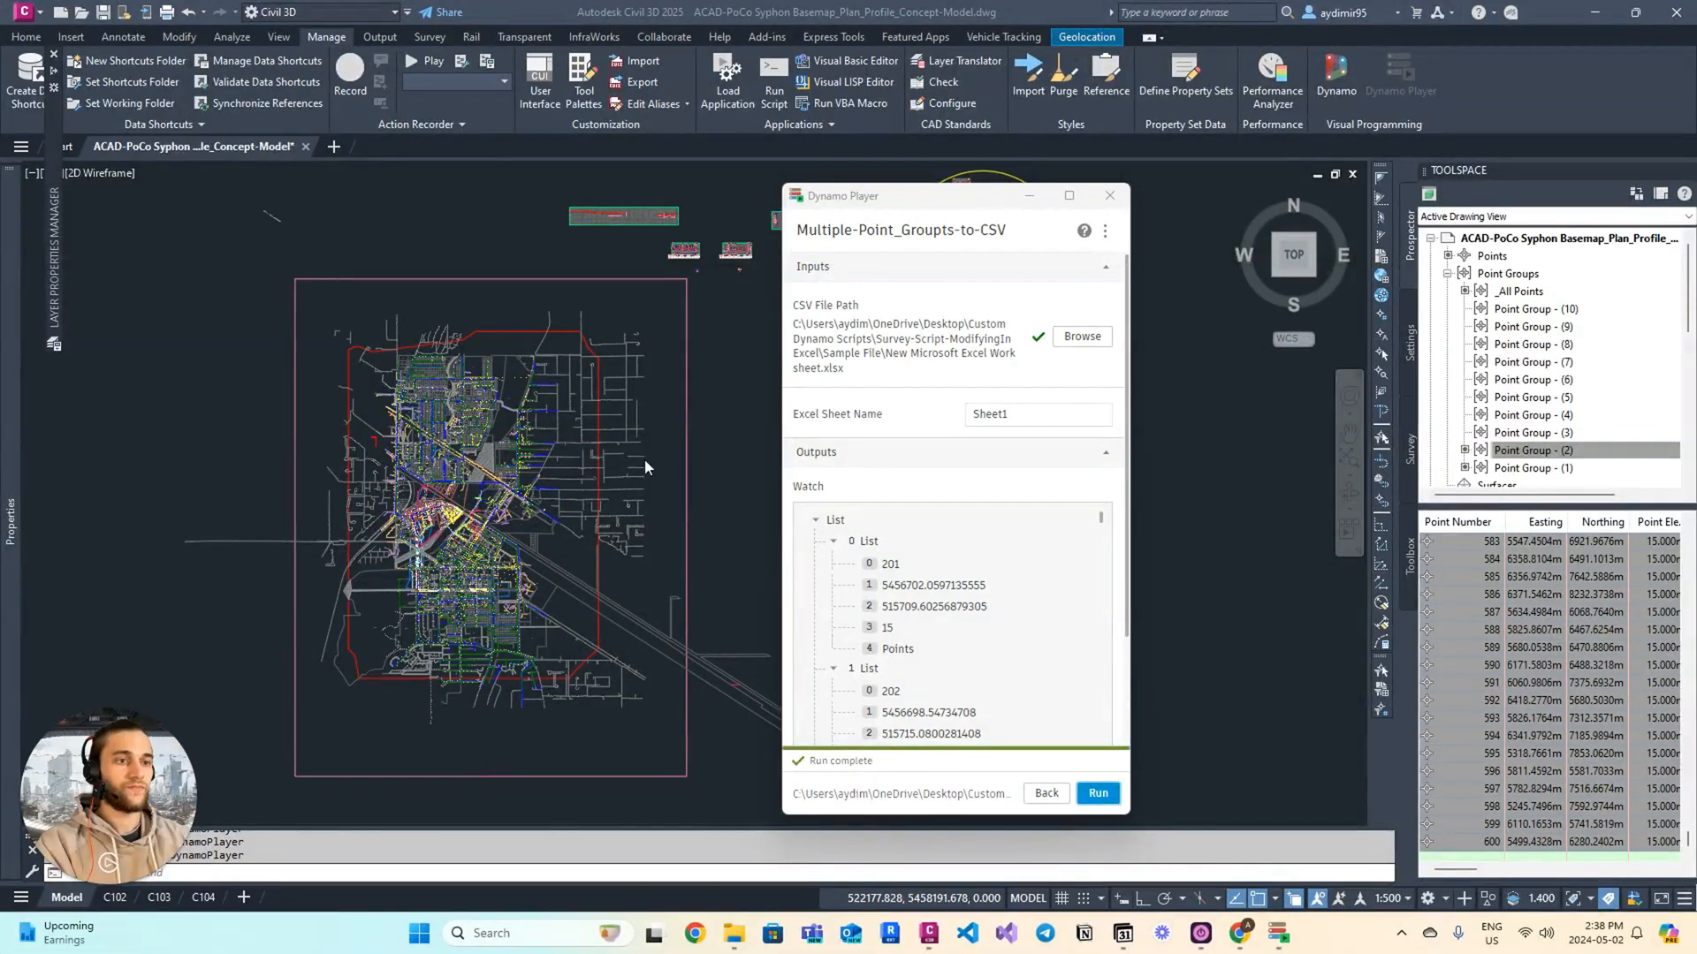
Go back to Dynamo Player's script list showing CSV-to-Surface
click(1045, 794)
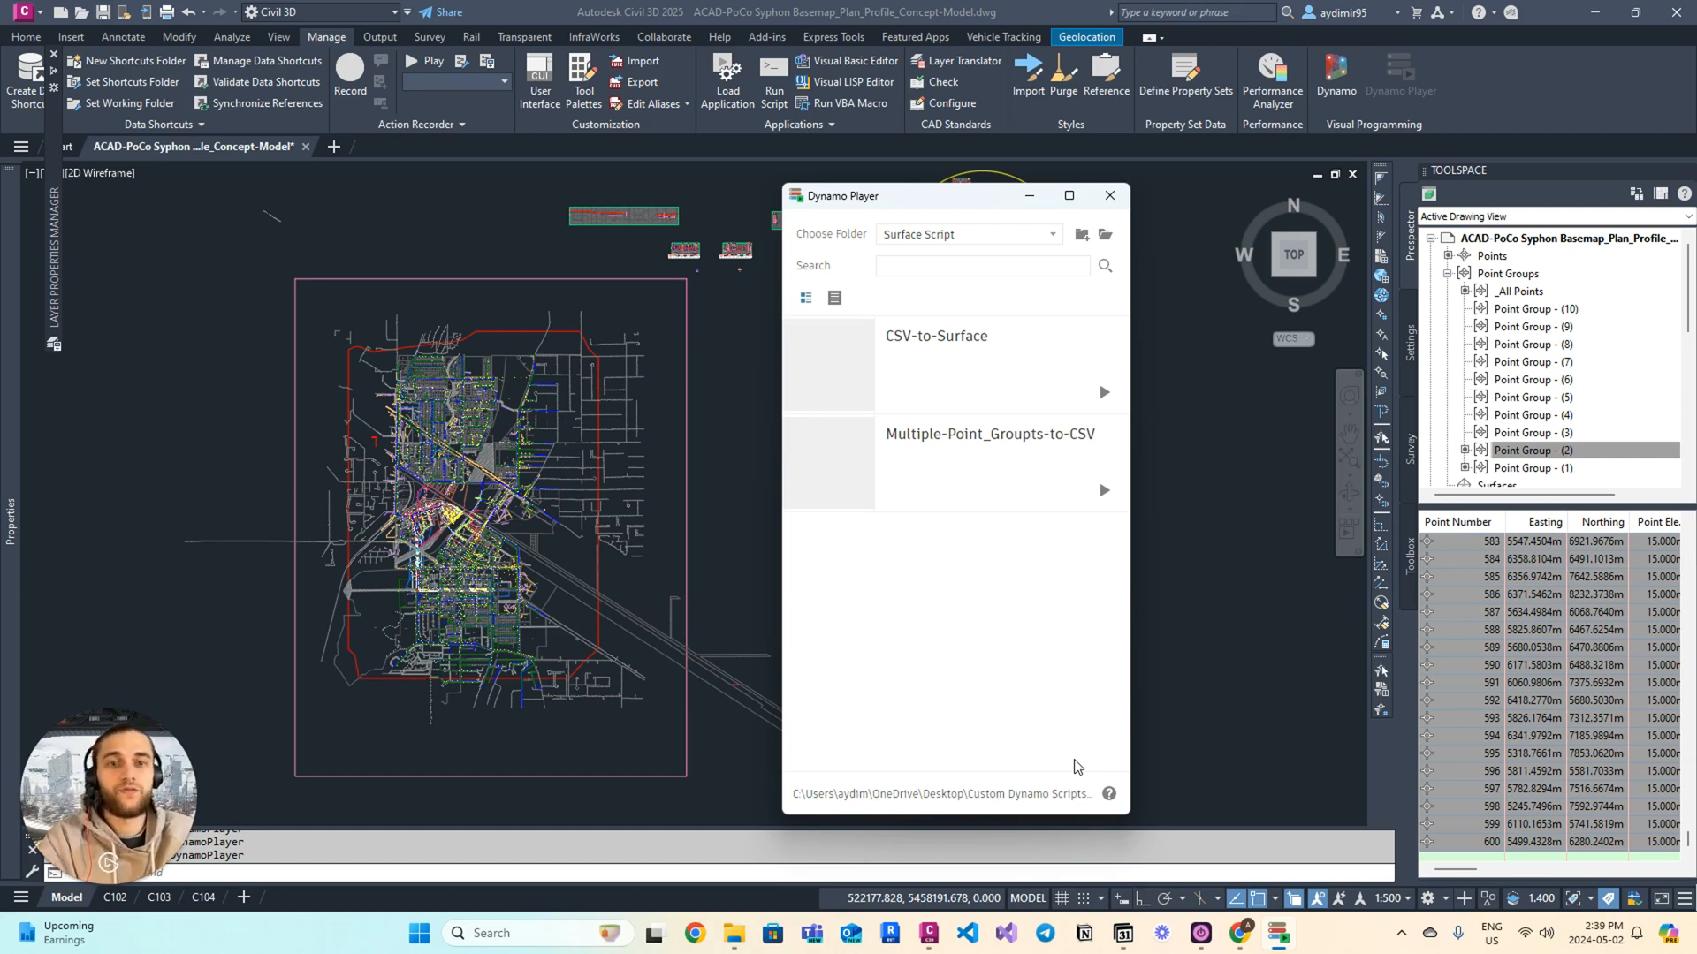
mouse_move(1066, 573)
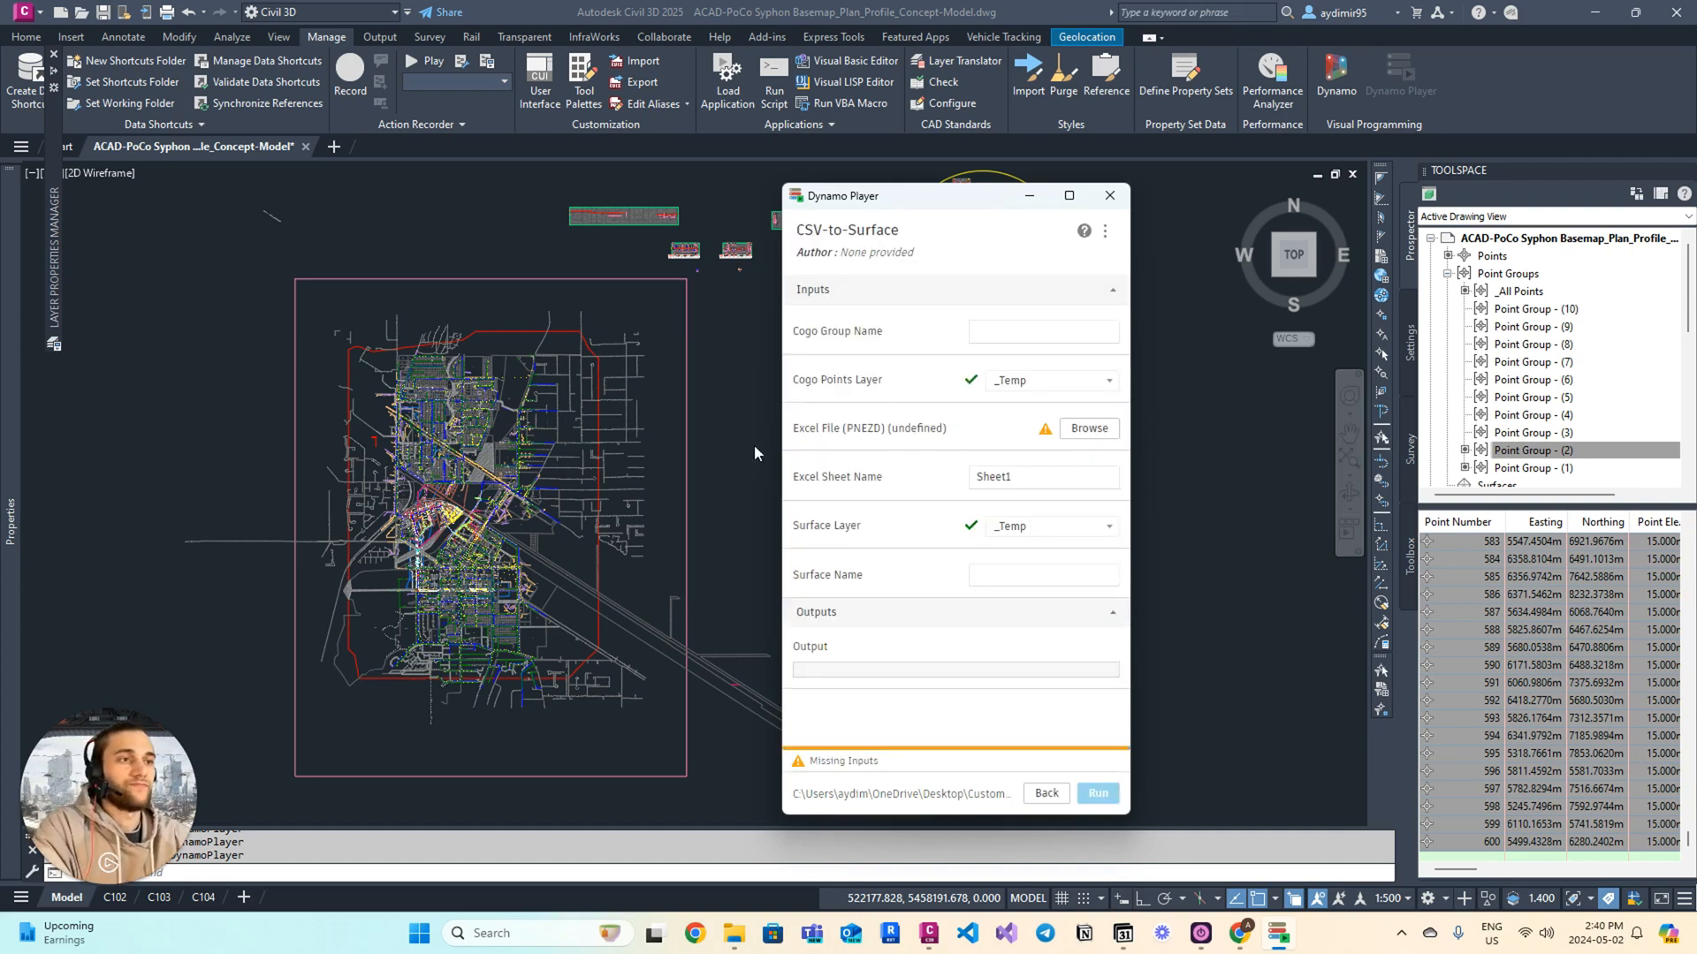
Set Cogo Group Name to Point Group - (11) and Excel File to New Microsoft Excel Worksheet.xlsx
drag(952, 196, 953, 188)
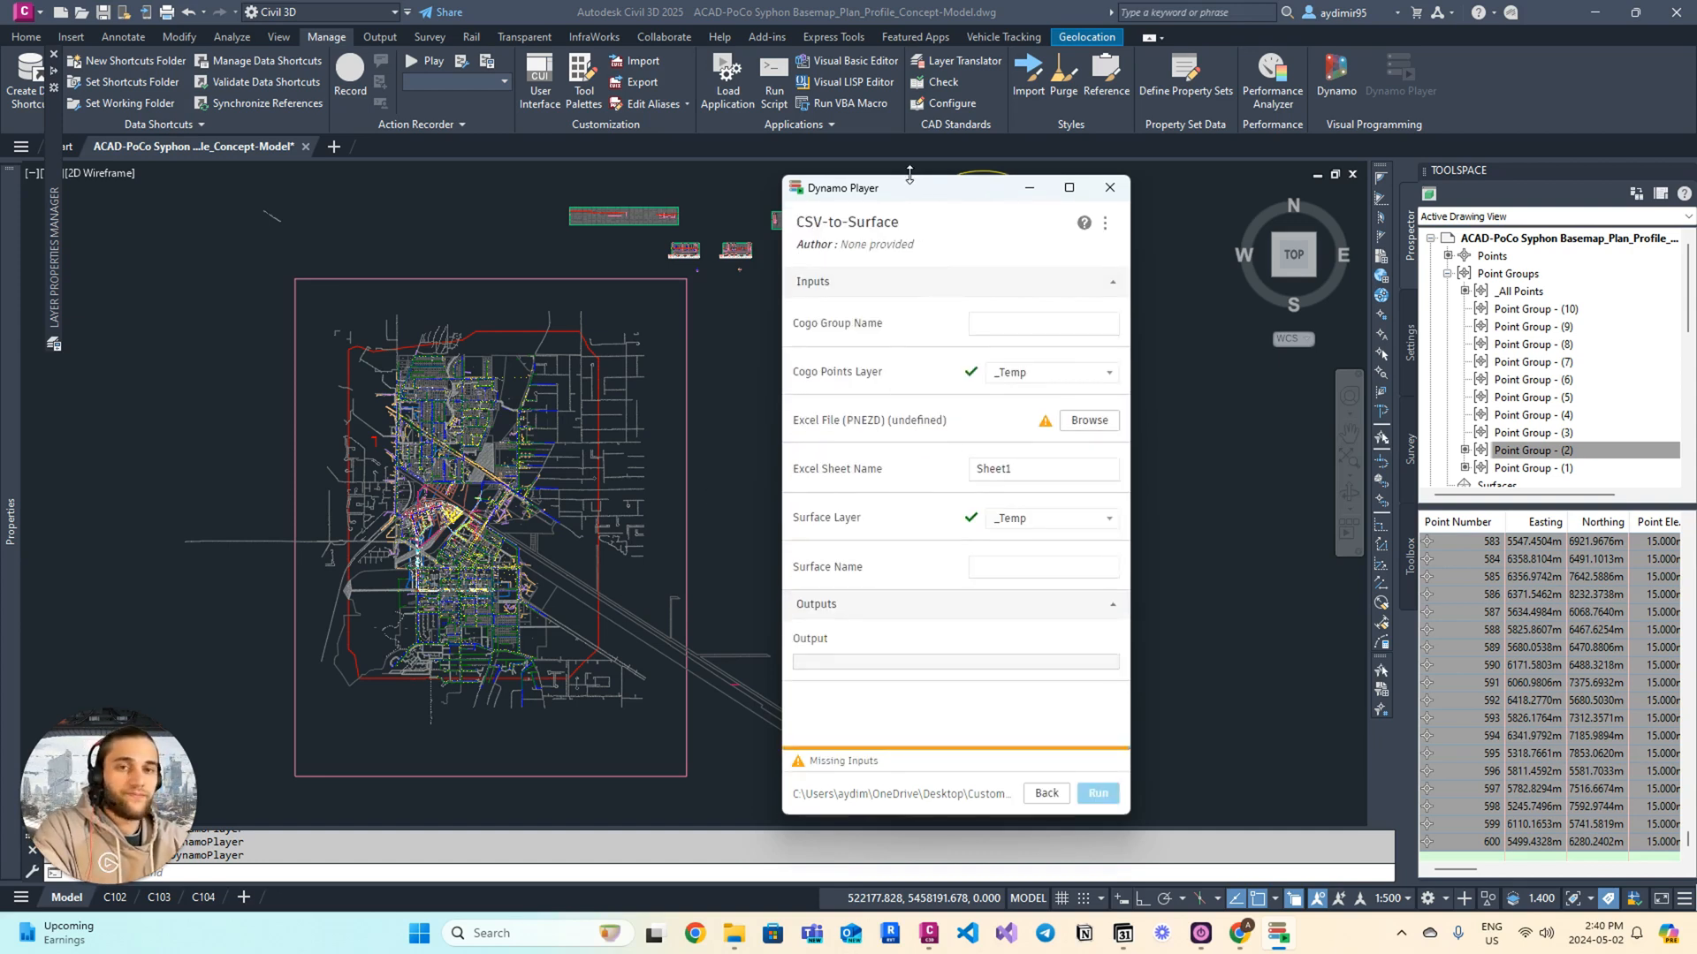
click(1042, 323)
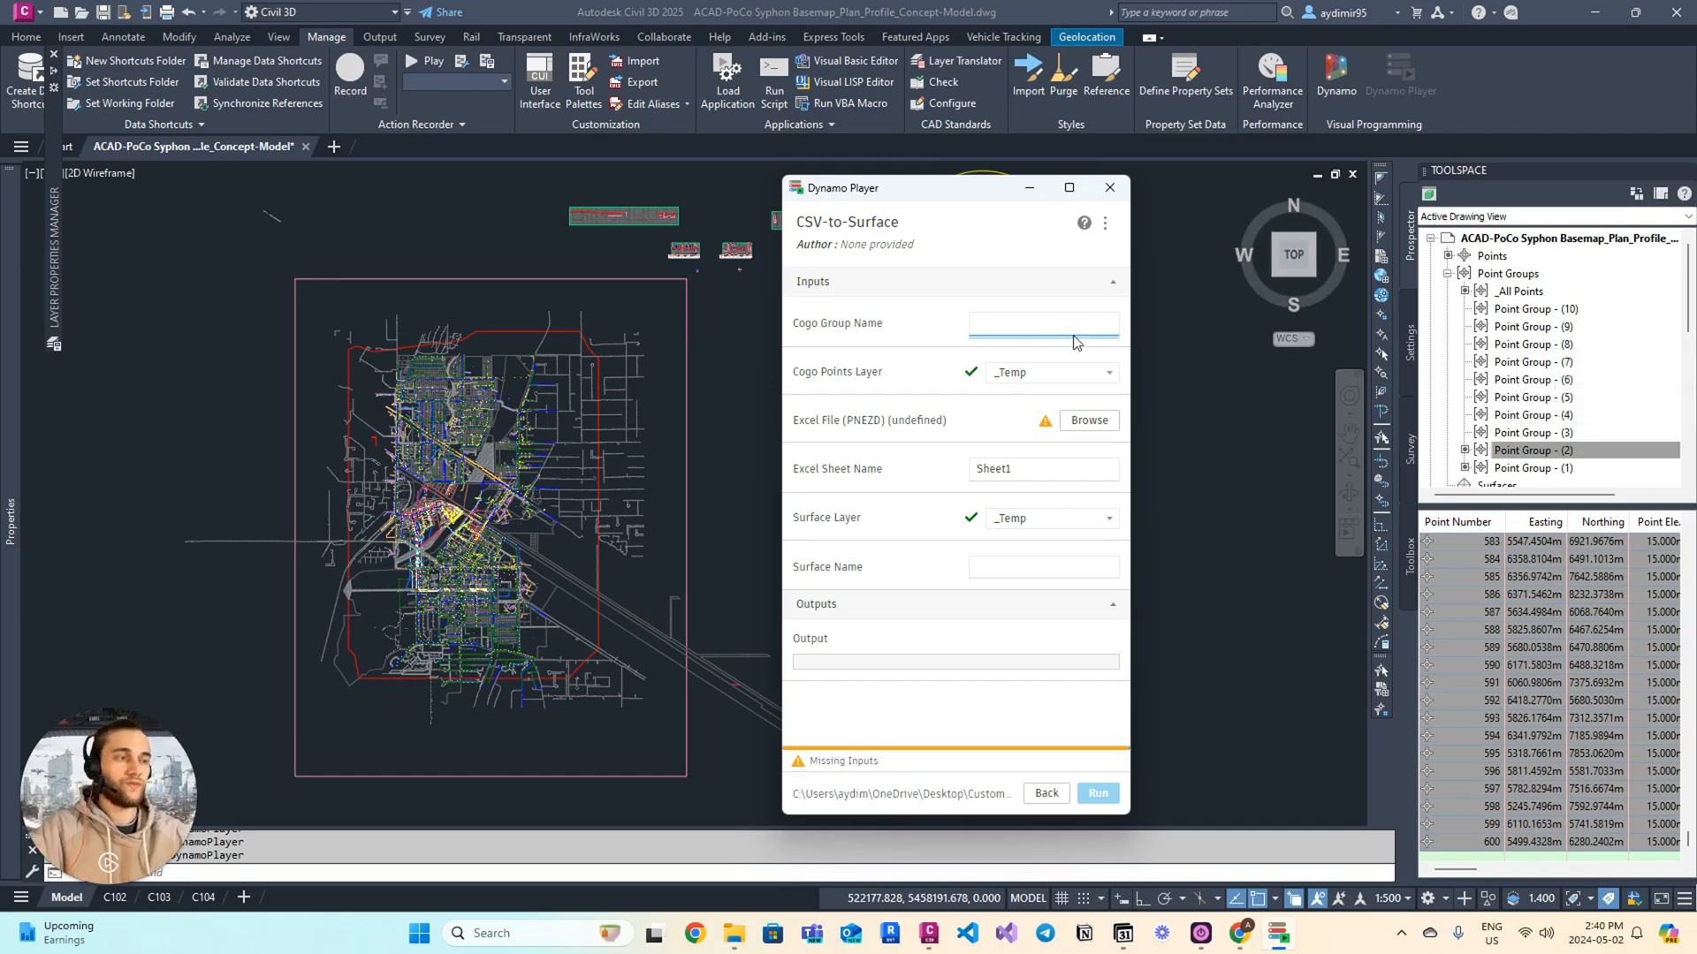
text(Point Group - (11)
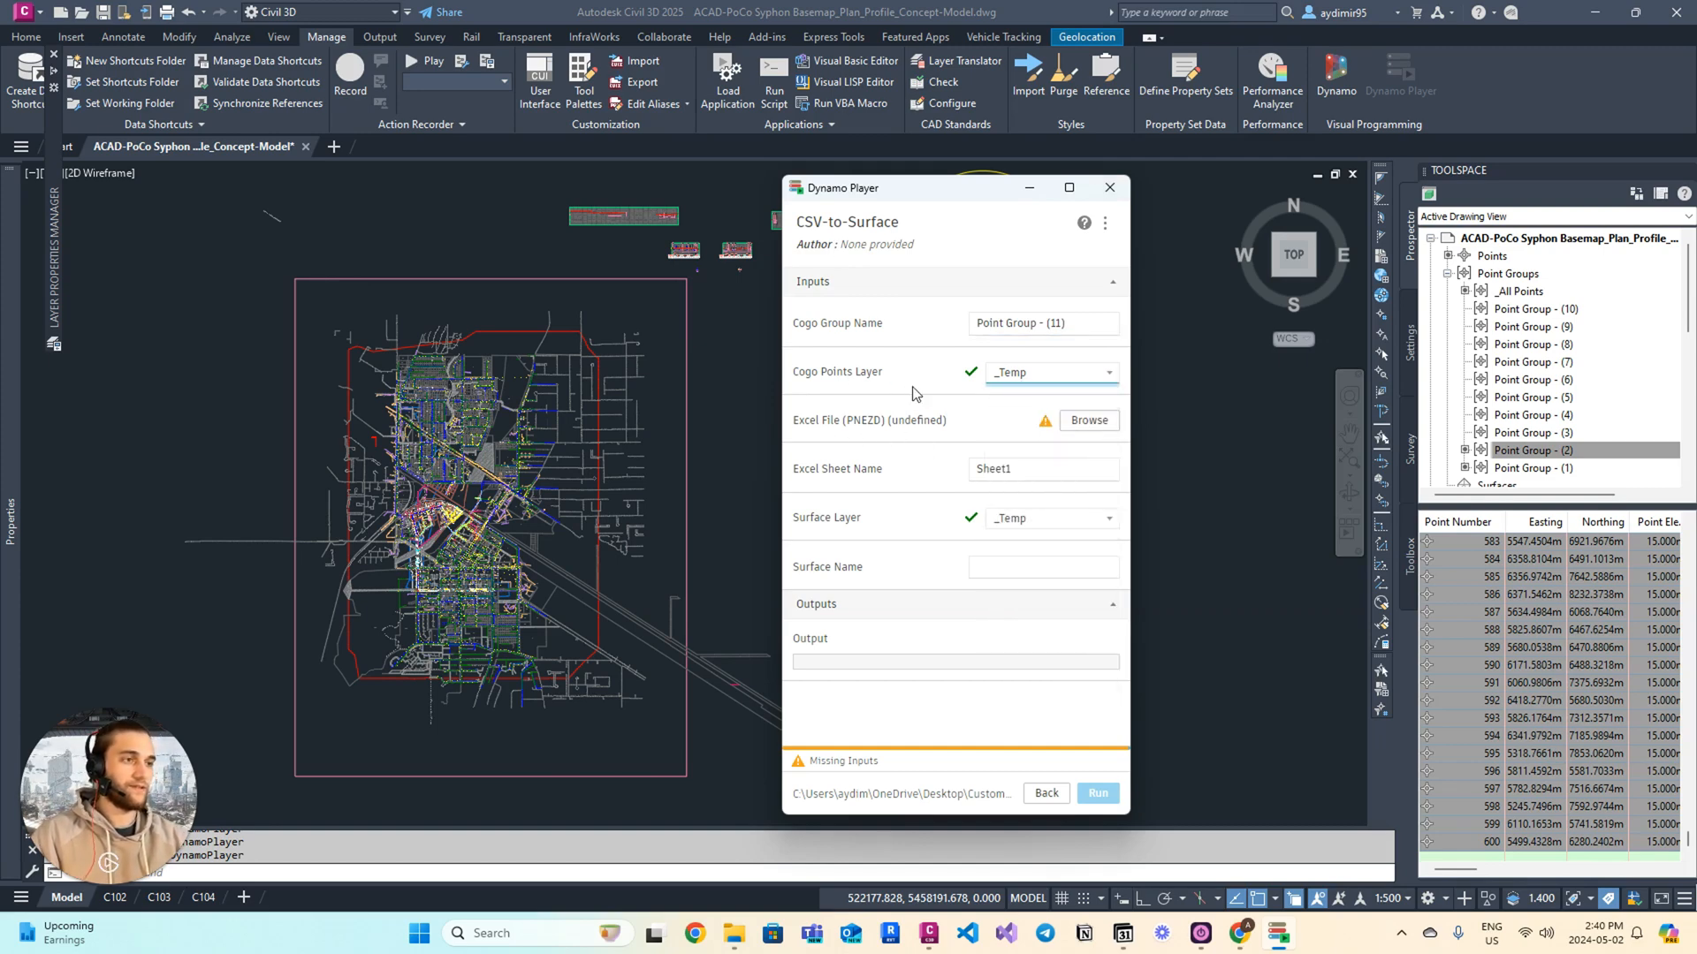
click(1088, 420)
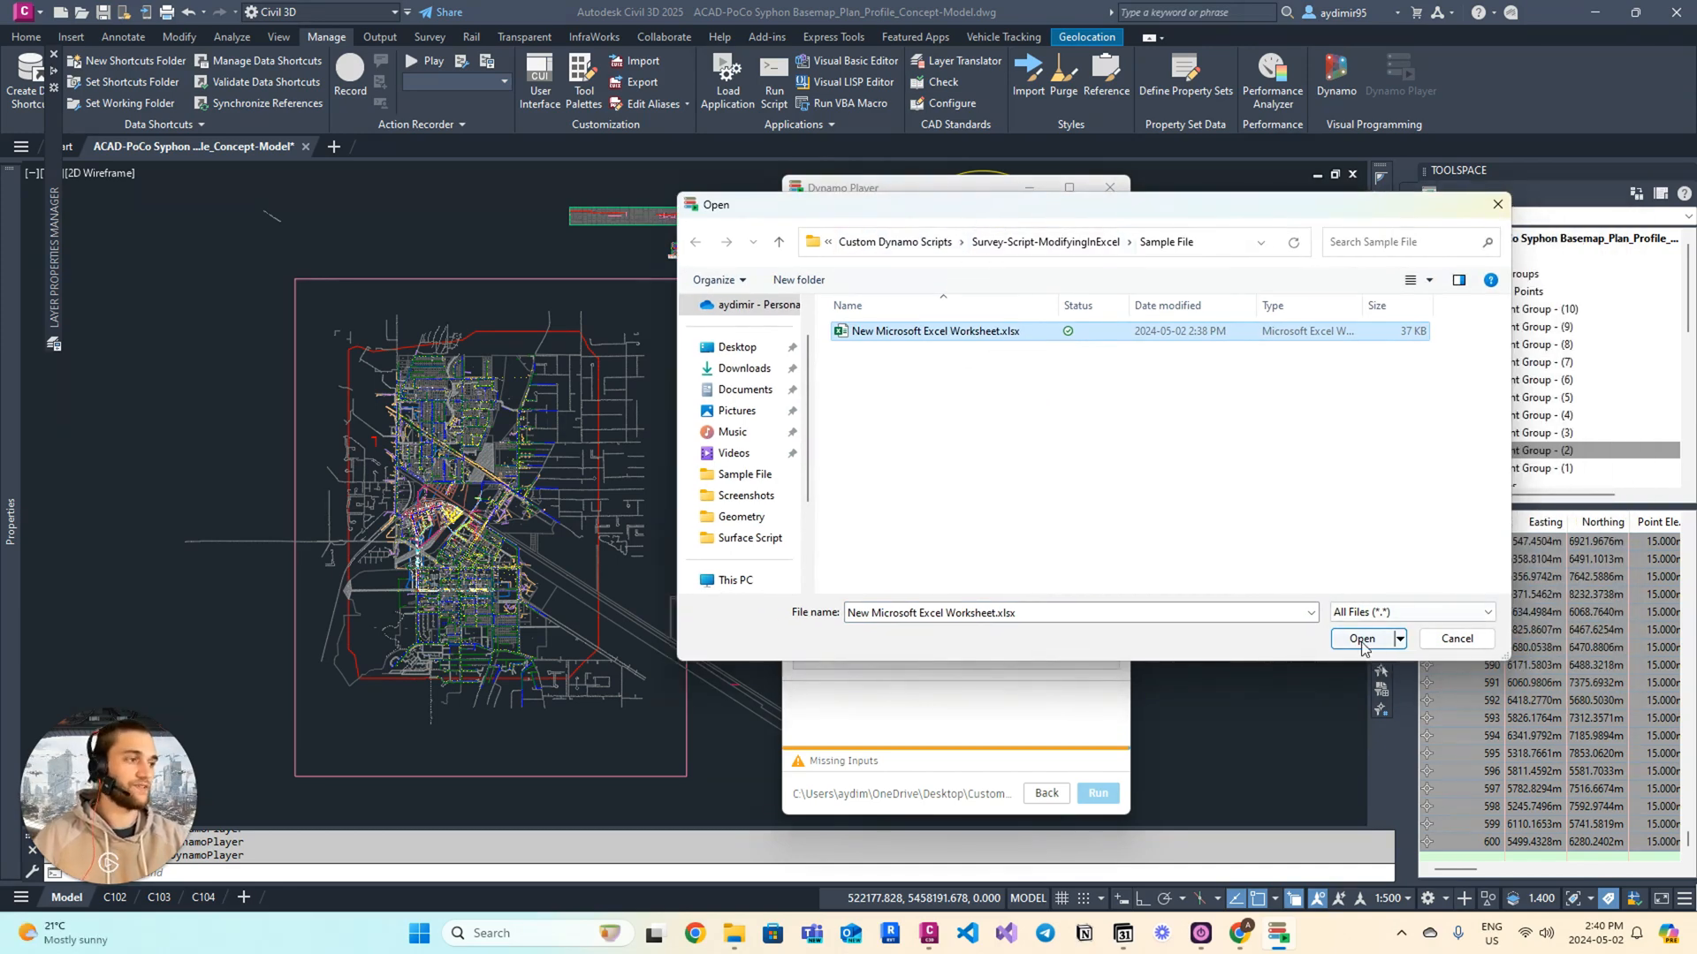
click(1361, 638)
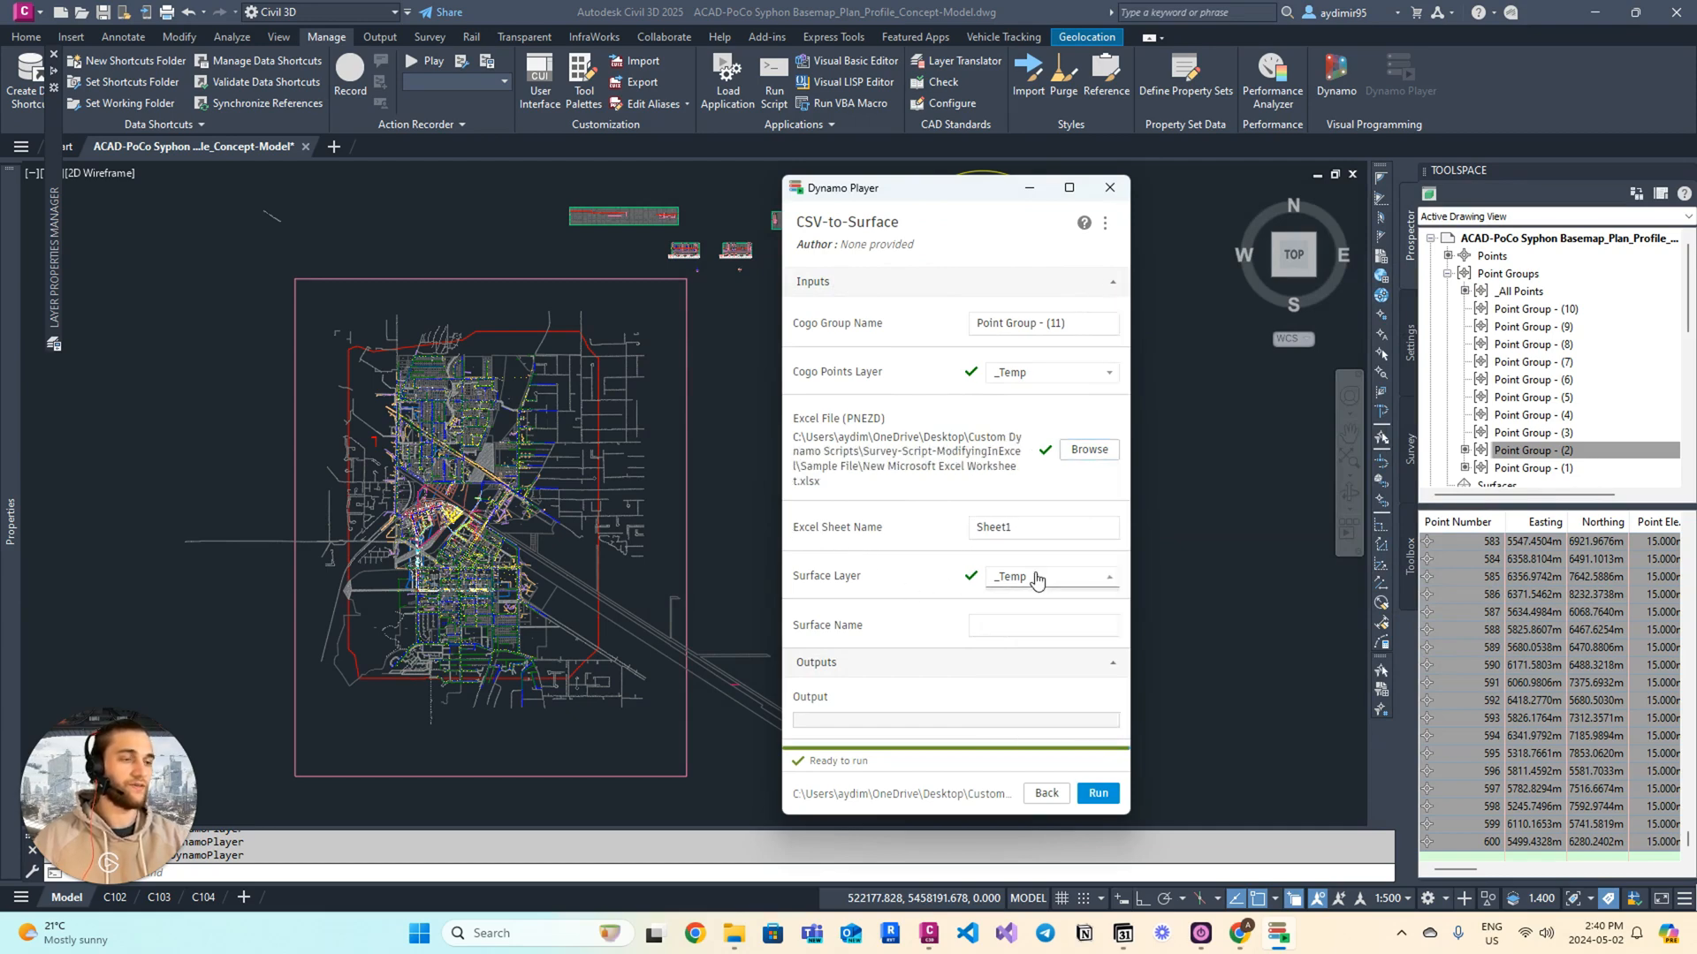
Enter NewSurface as the surface name and run CSV-to-Surface
click(1042, 625)
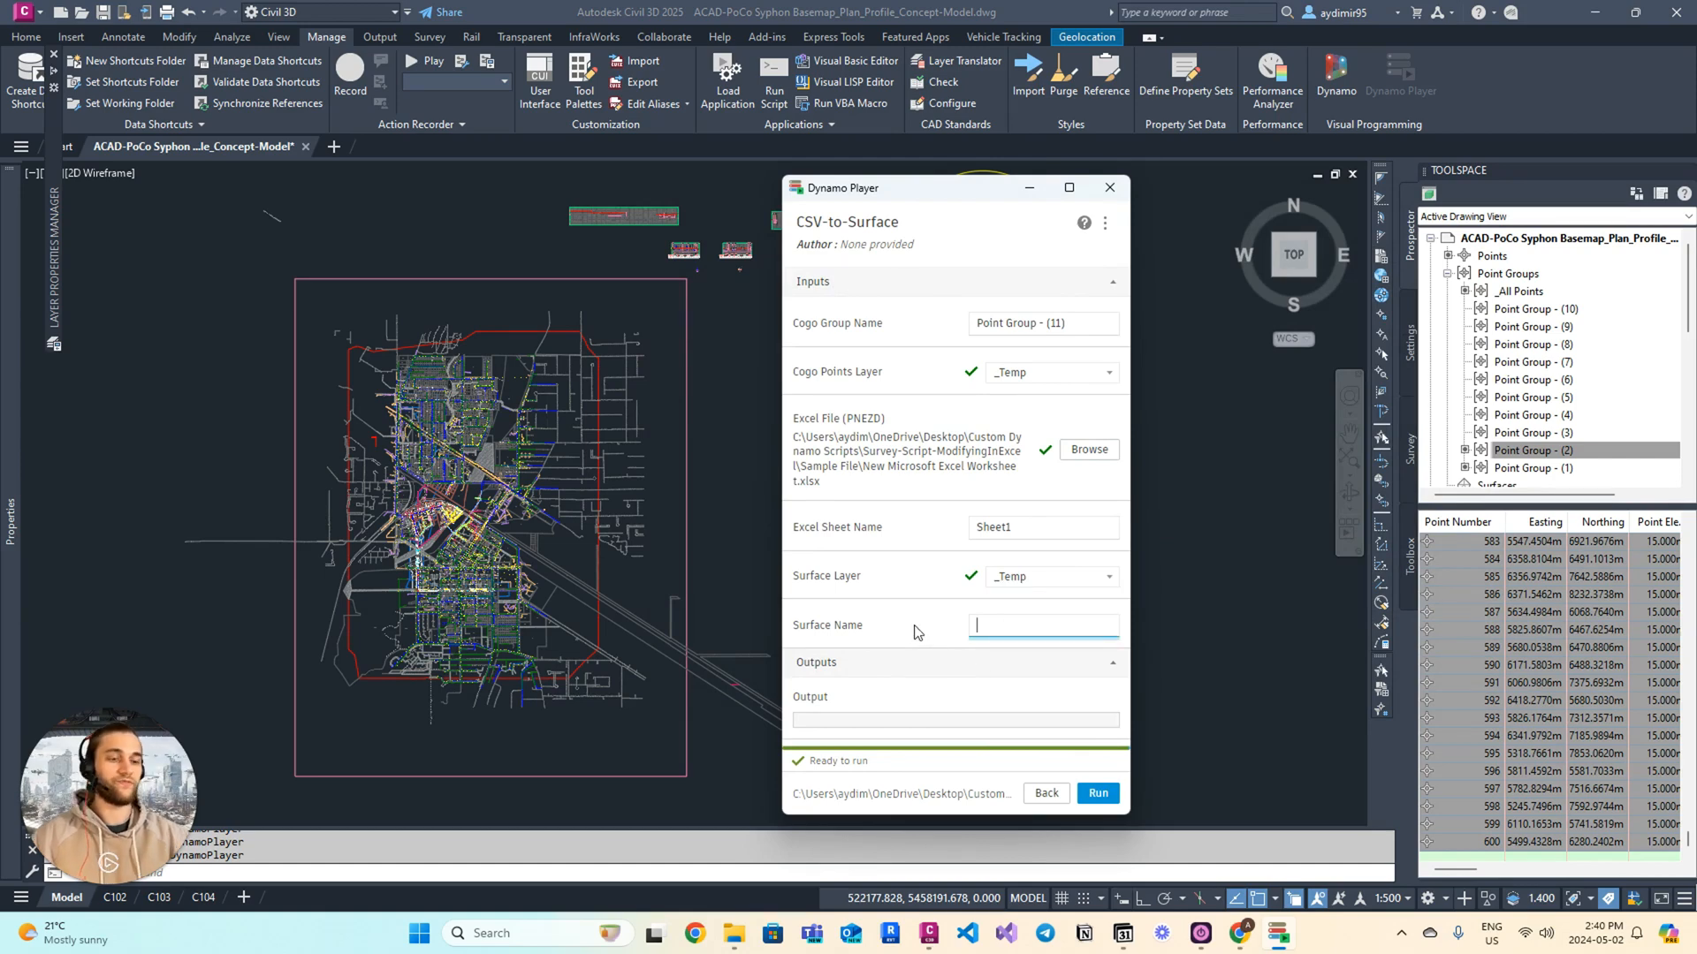
text(N)
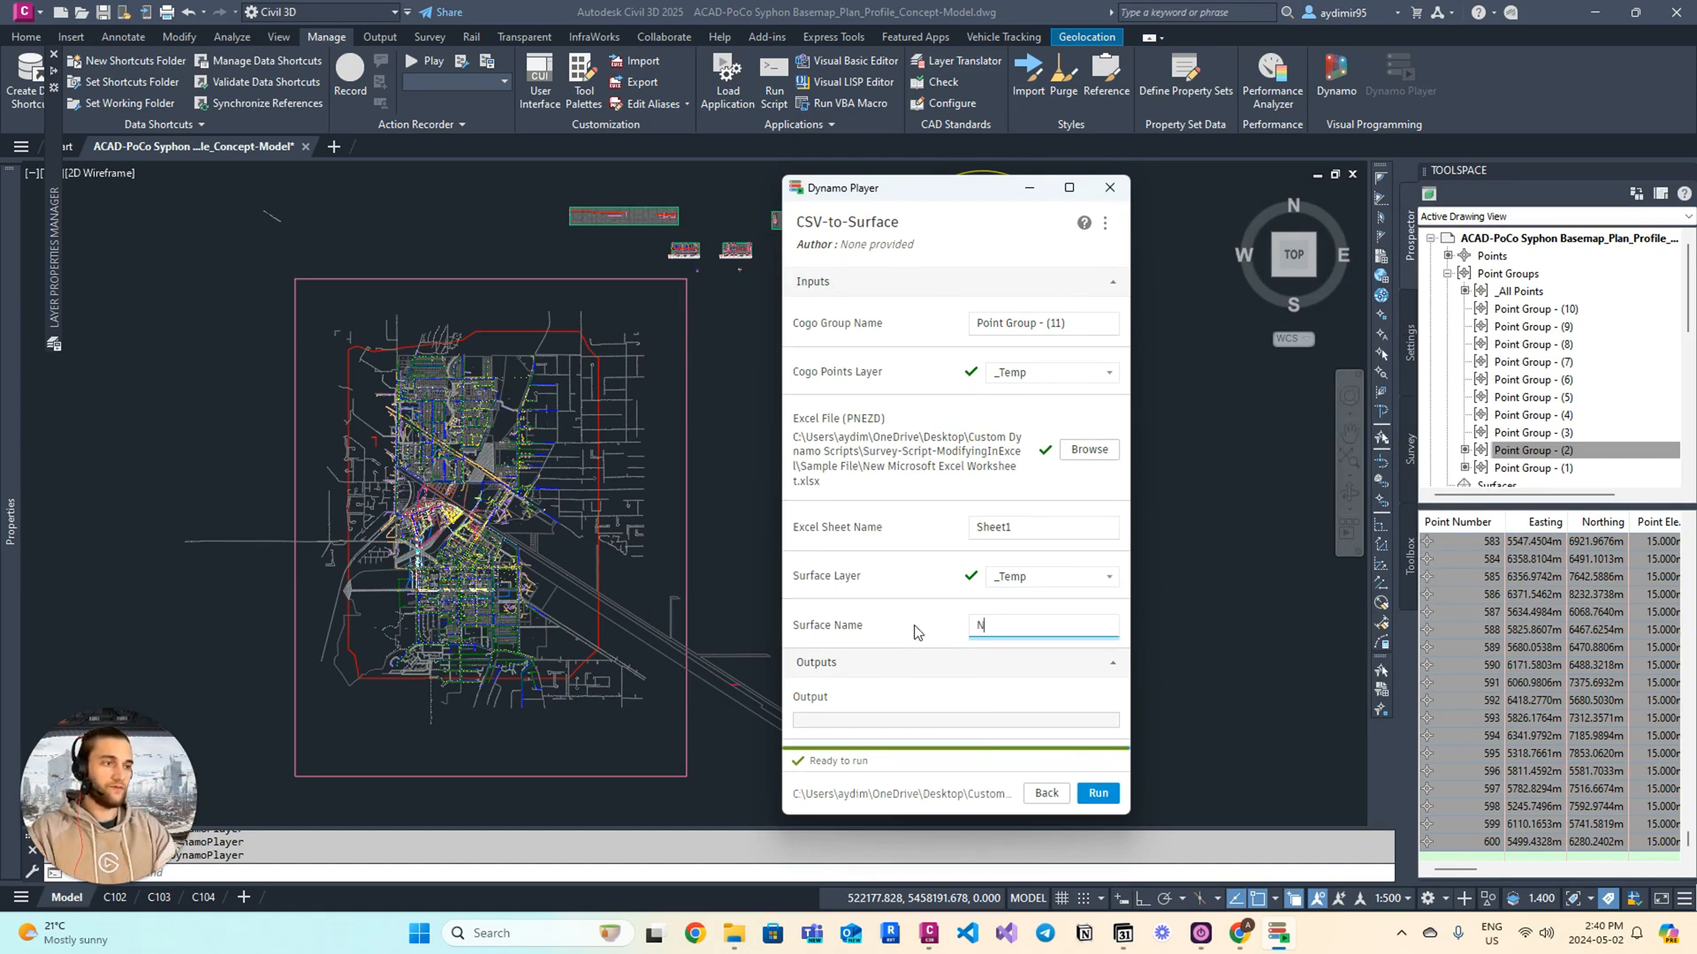
text(ewSurface)
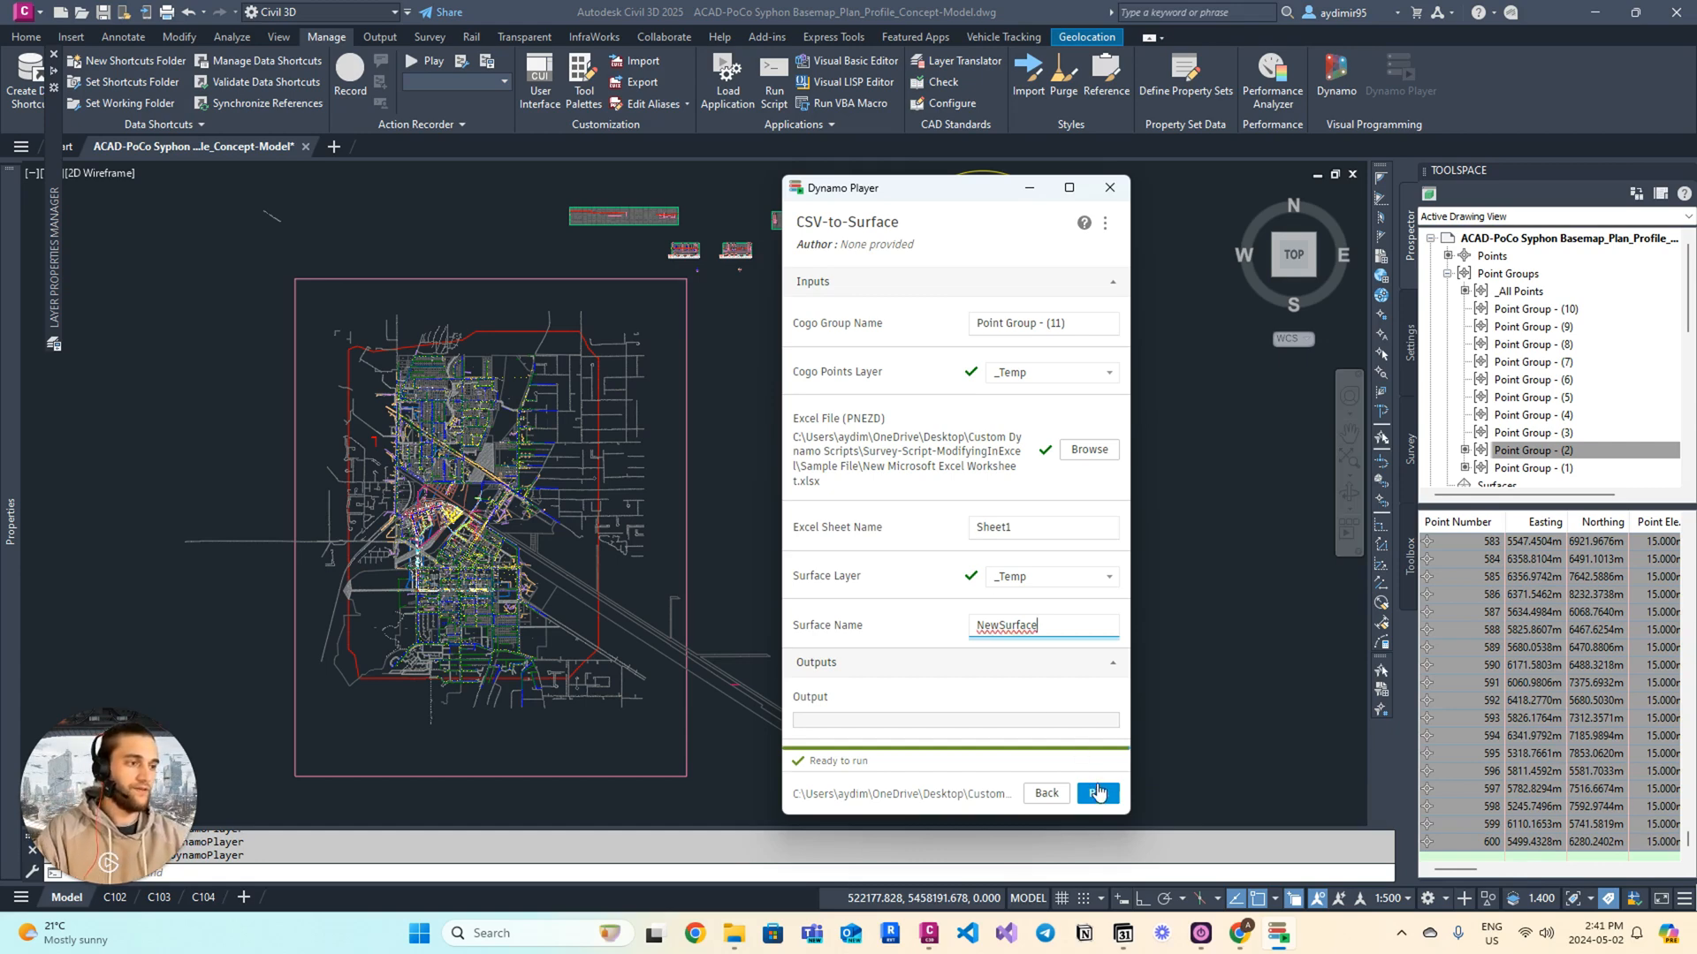
click(1095, 793)
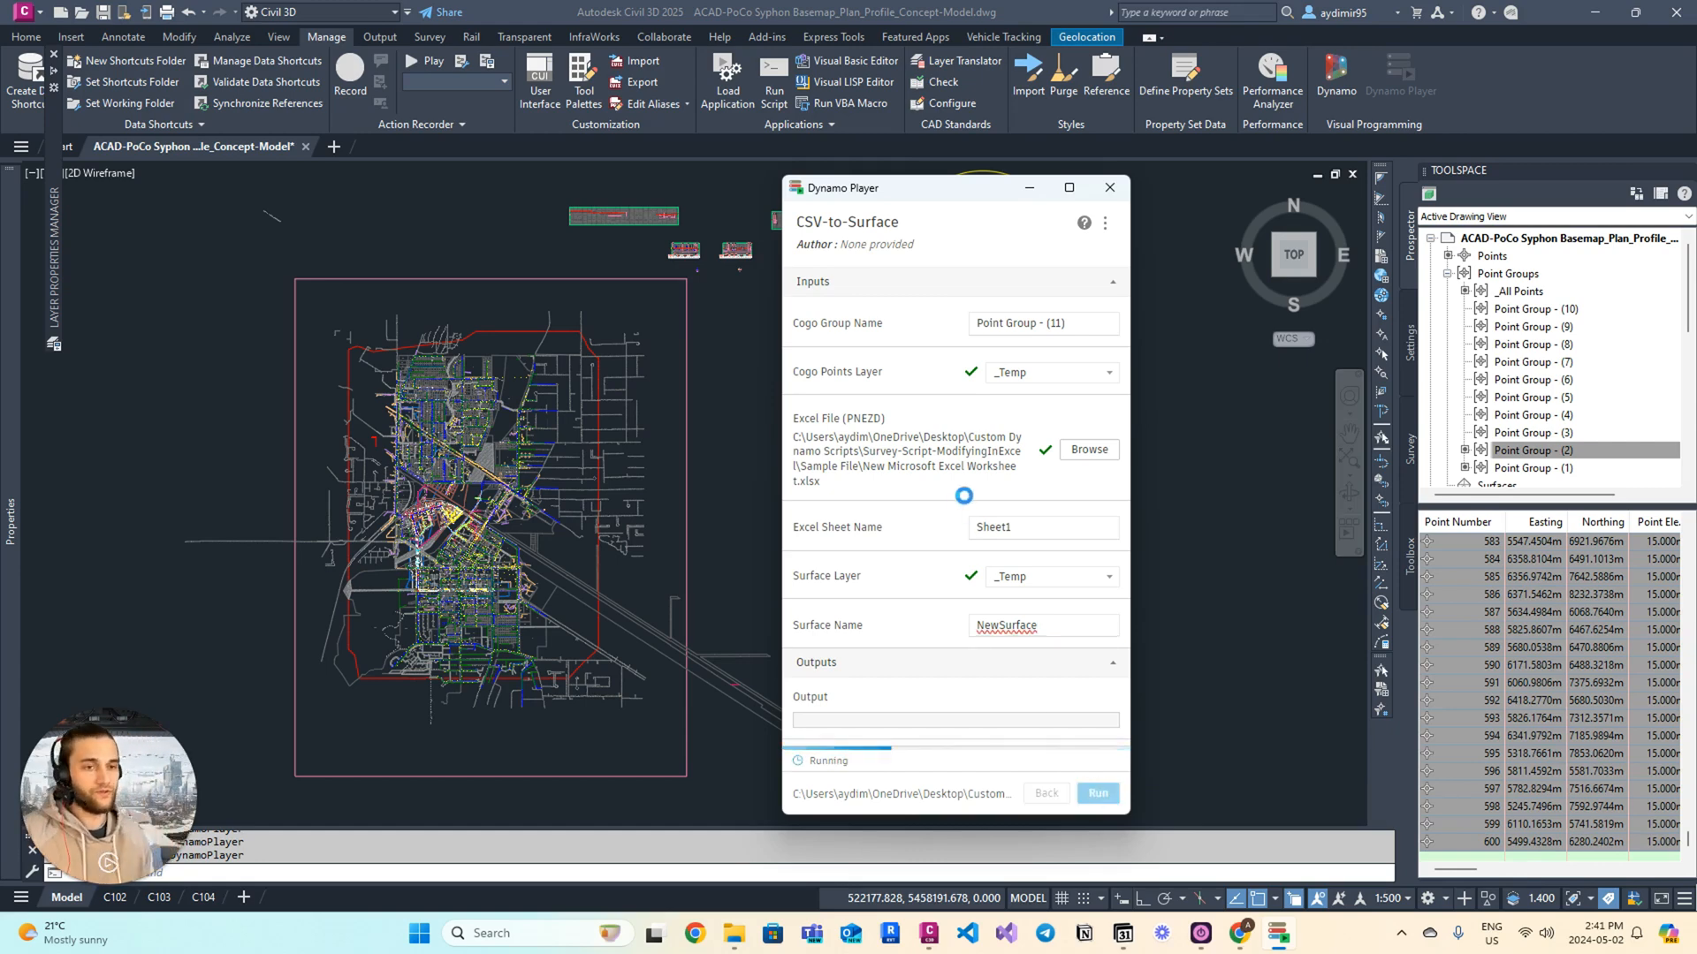